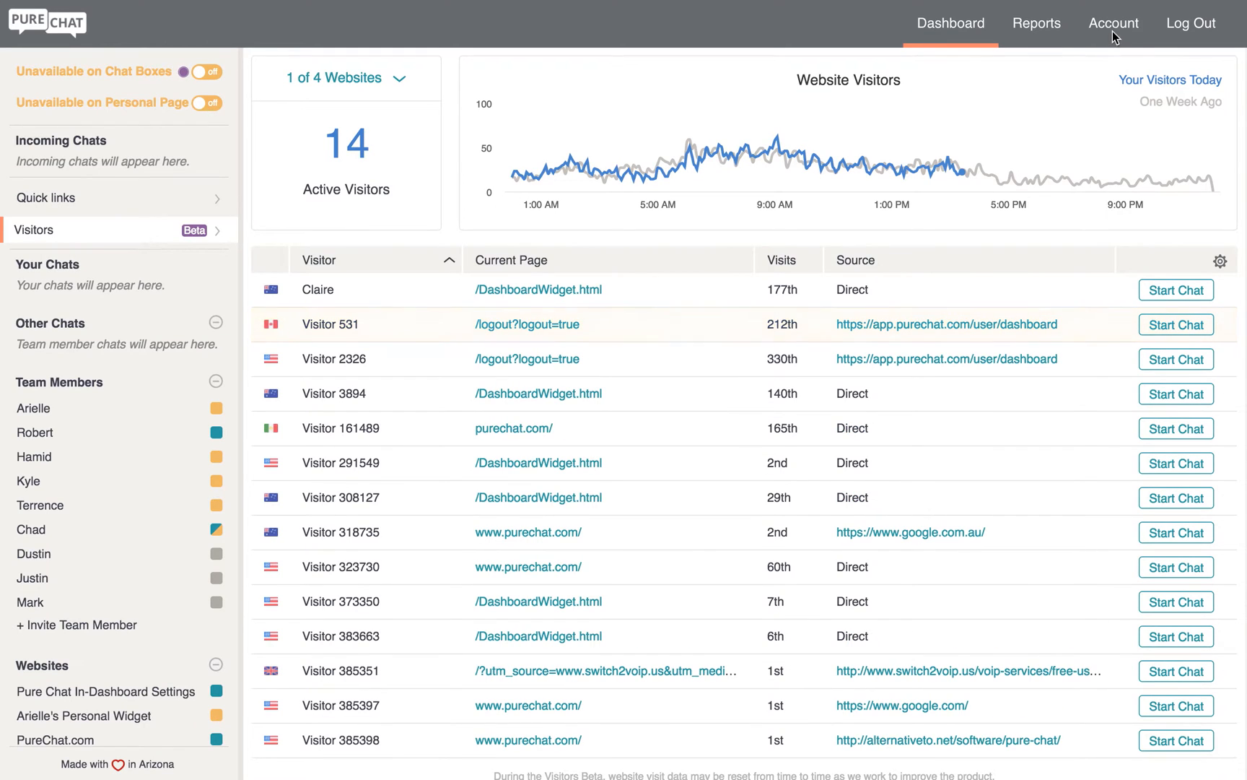
Step: Go to Account in the top navigation to reach the Schedule & Profile settings
left_click(1112, 24)
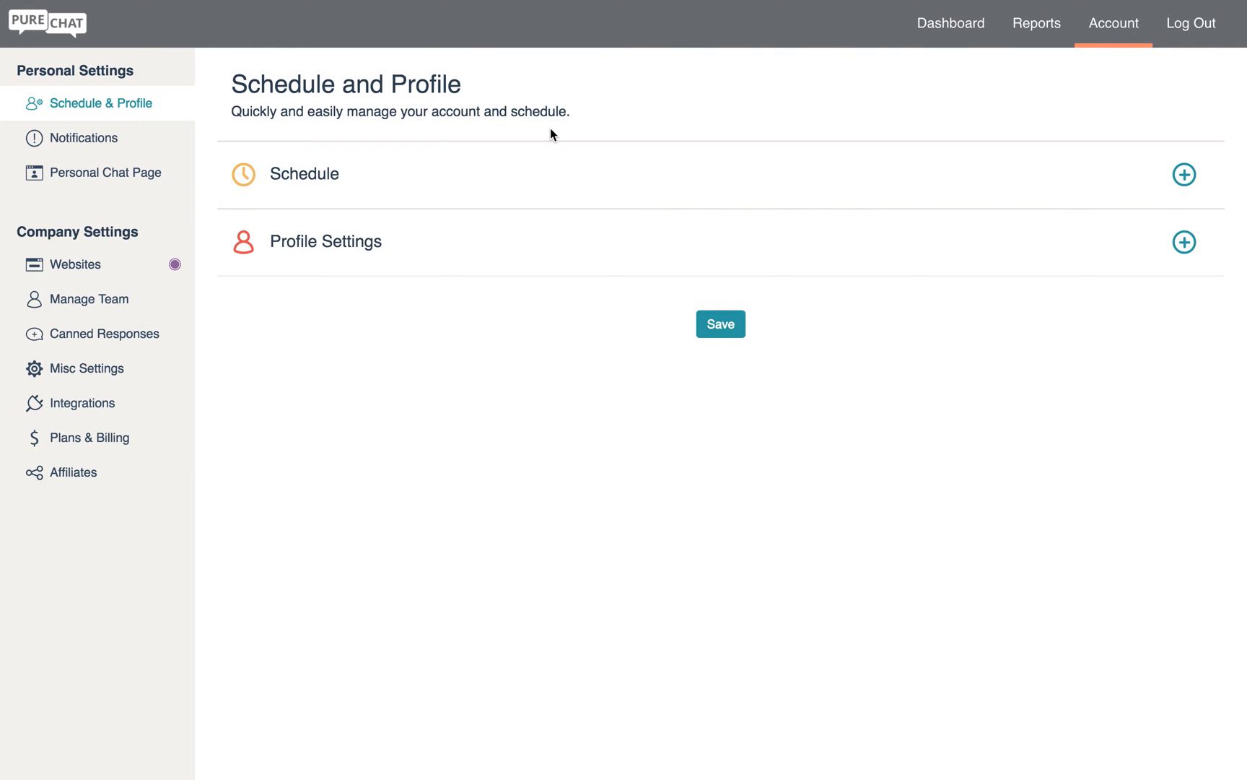
Step: From Manage Team, invite a new member named Jessica with email Treble and show the Role choices
left_click(90, 299)
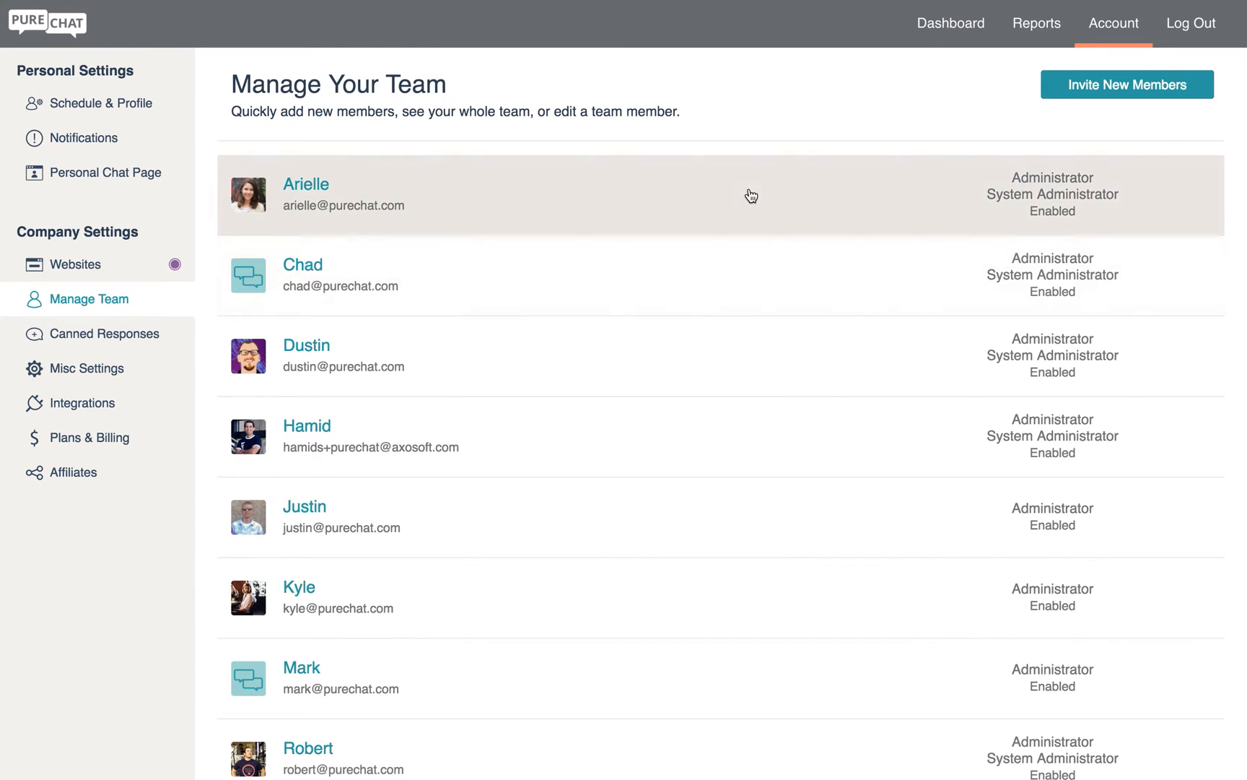
left_click(1126, 84)
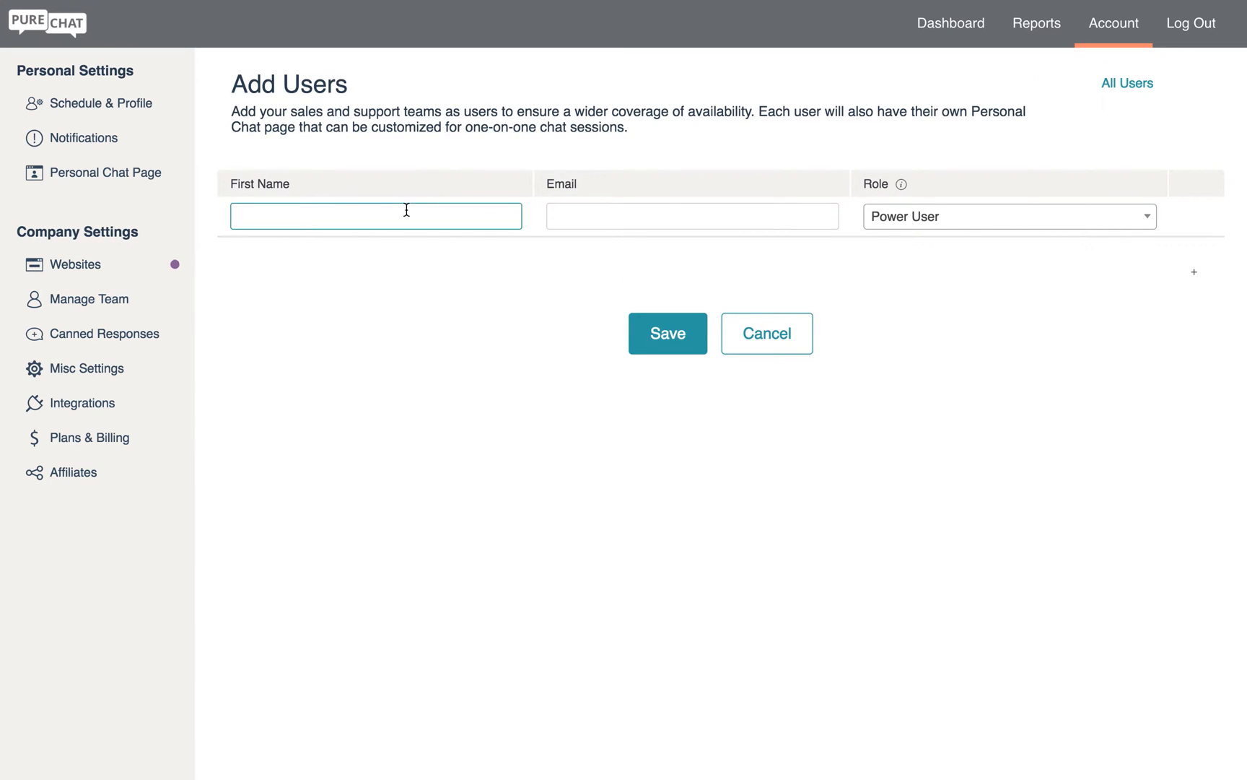
type("Jessica")
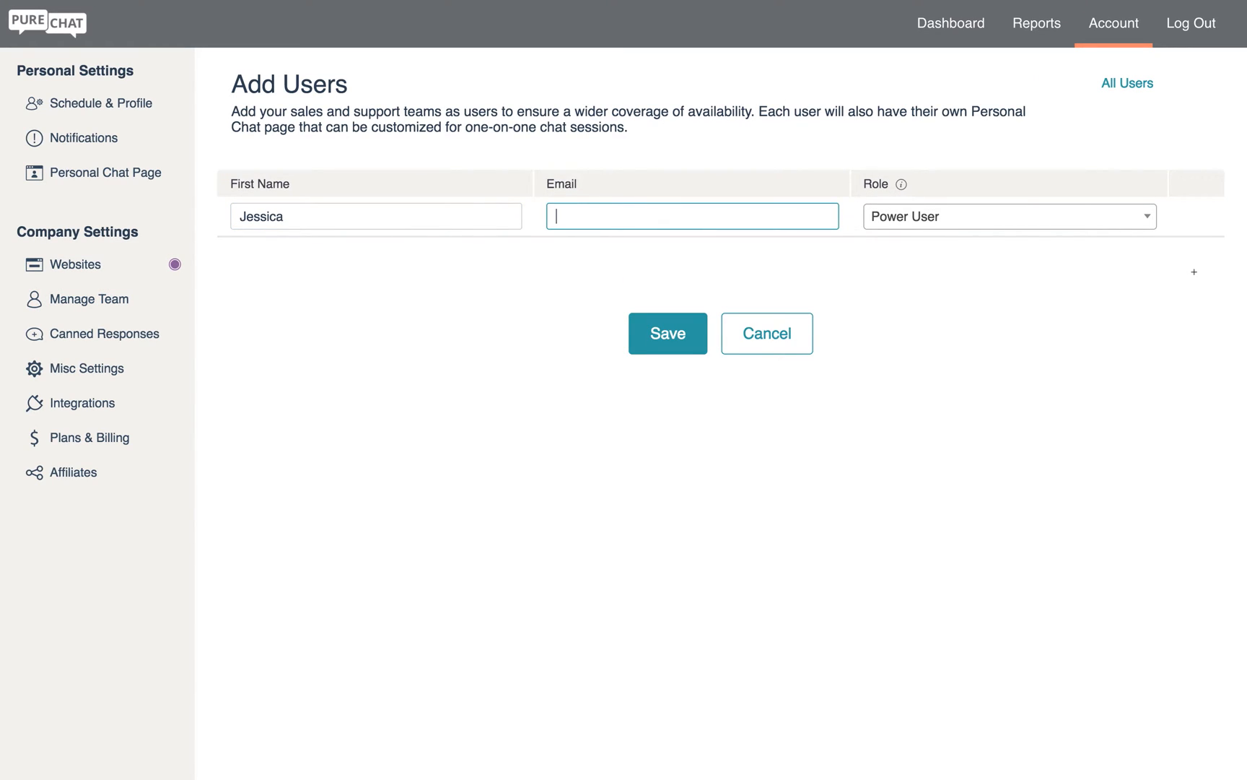
type("Treble")
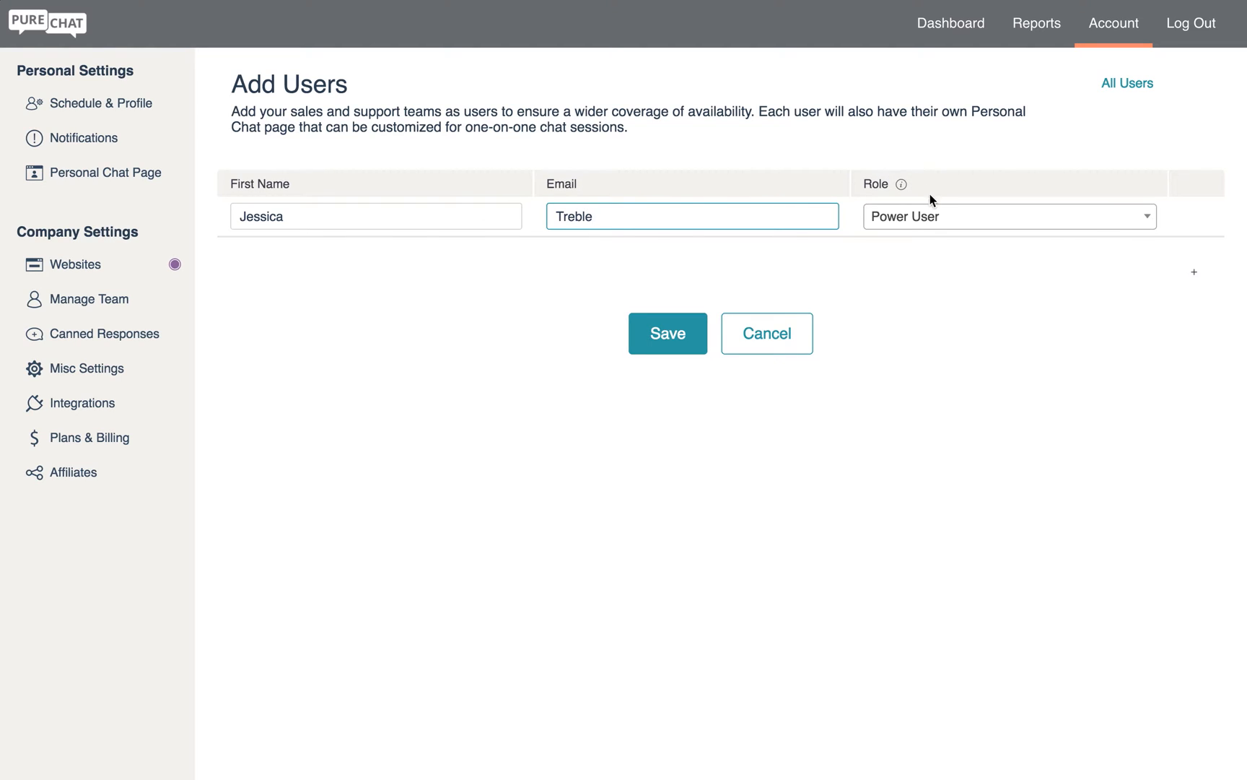
left_click(1007, 215)
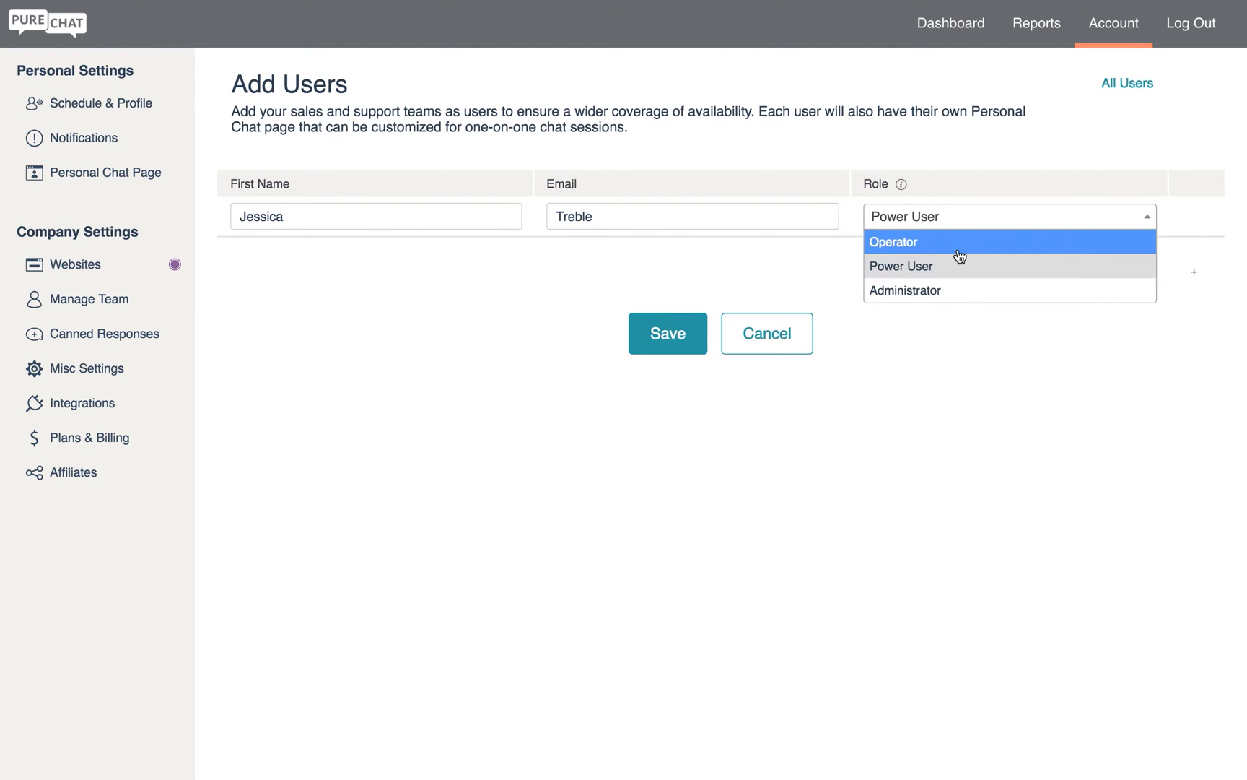
mouse_move(957, 290)
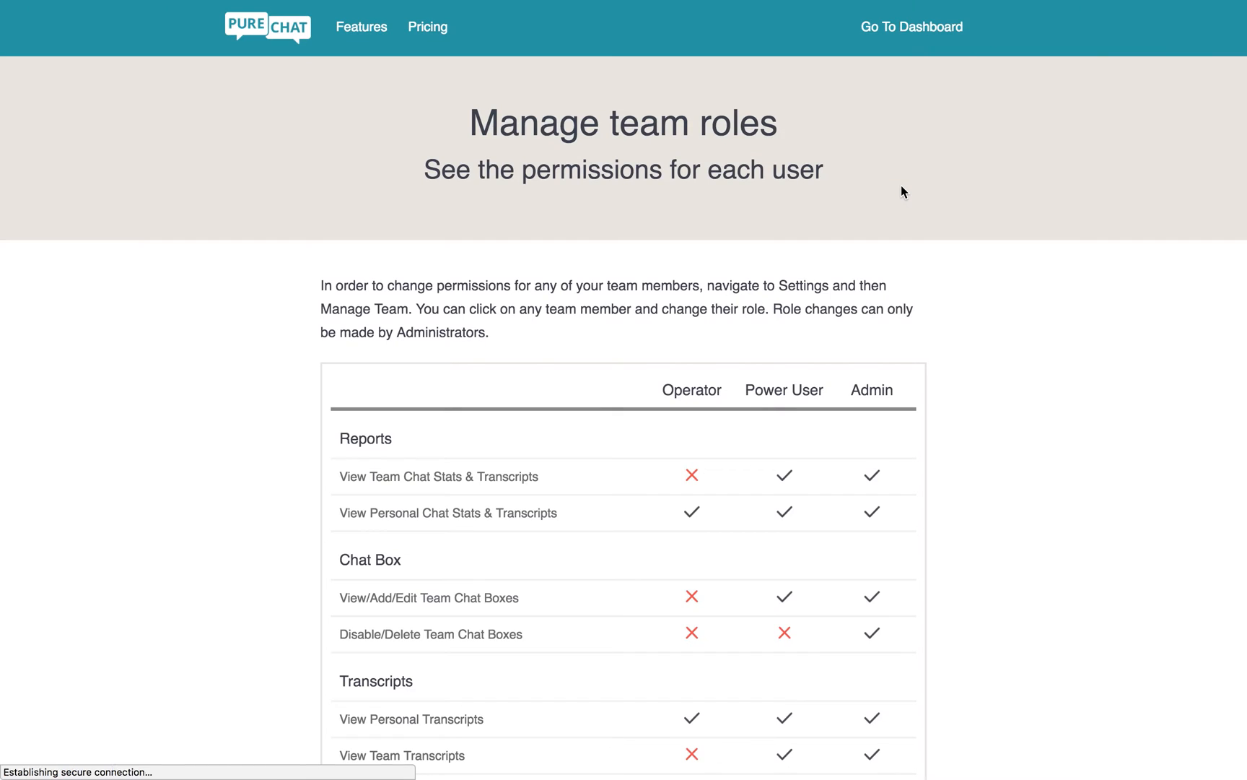
Step: Scroll through the role permissions page before returning to the Add Users form
scroll("down", 3)
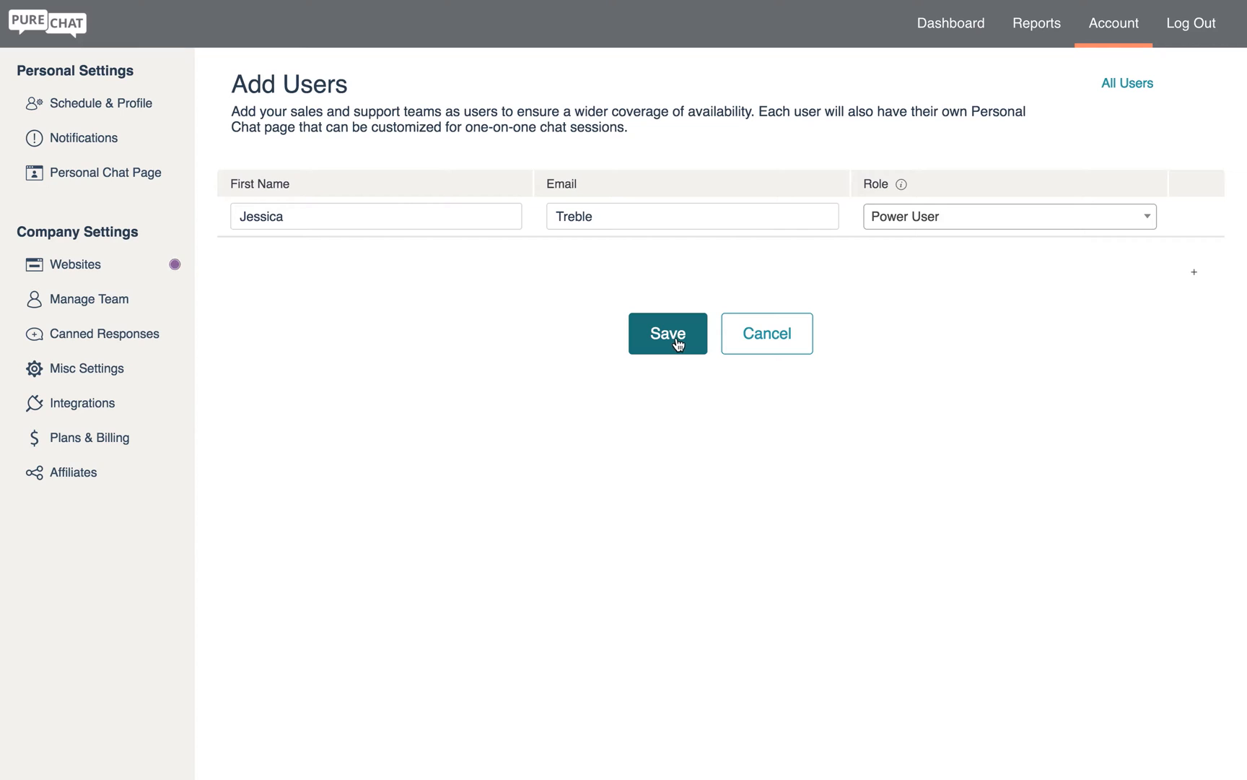
mouse_move(104, 332)
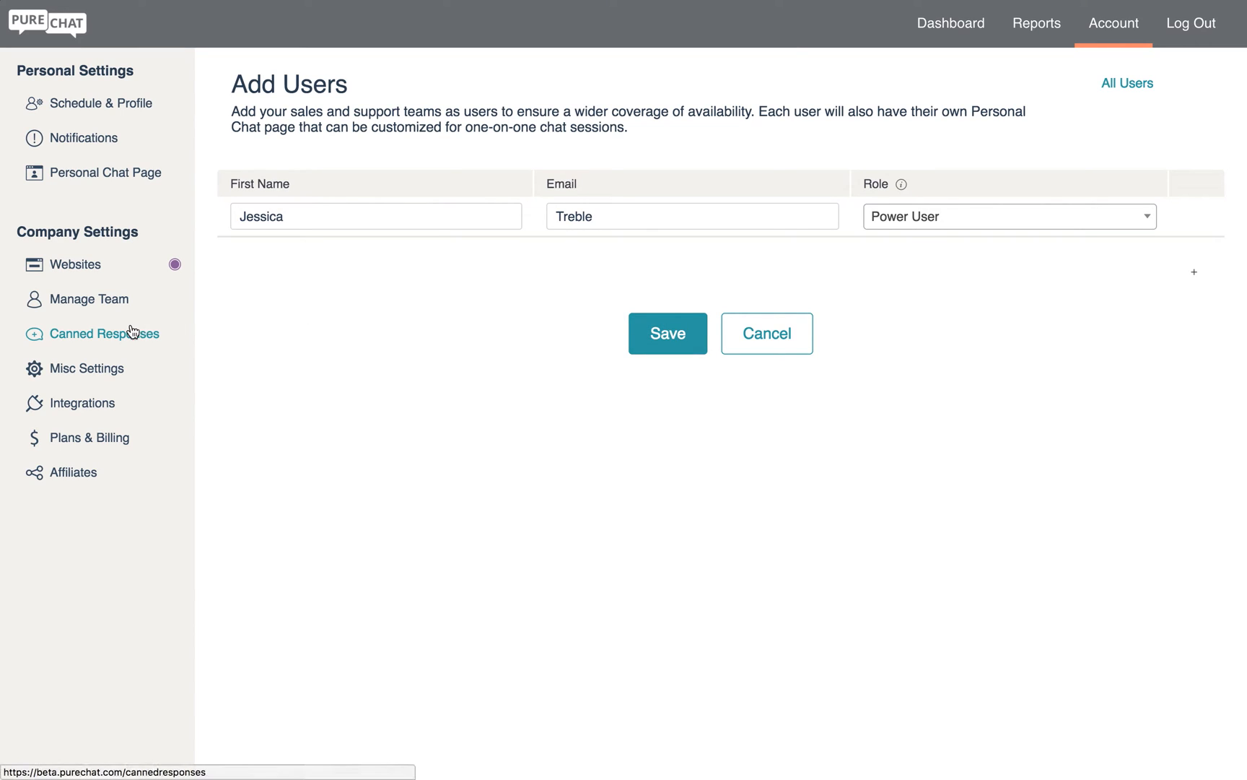
Step: Create a canned response titled 'New Response' with Who Will Use This set to Everyone
left_click(104, 333)
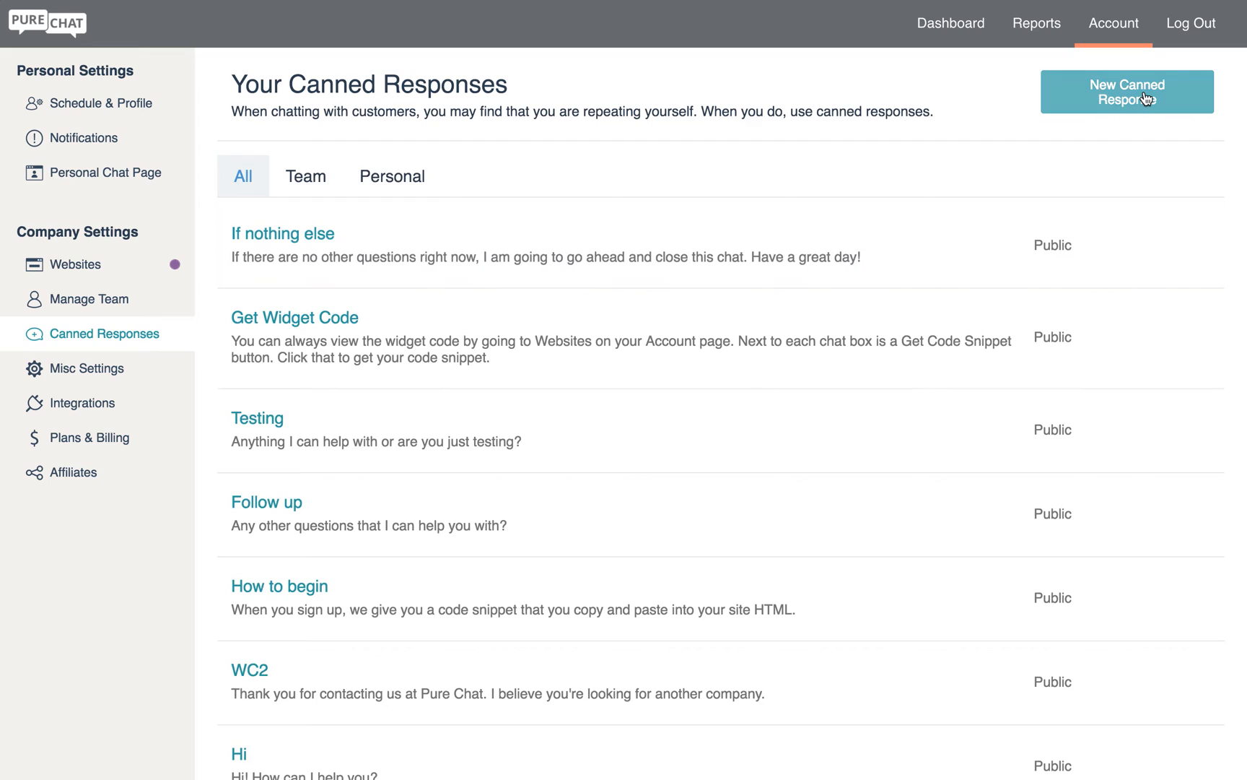
left_click(1126, 91)
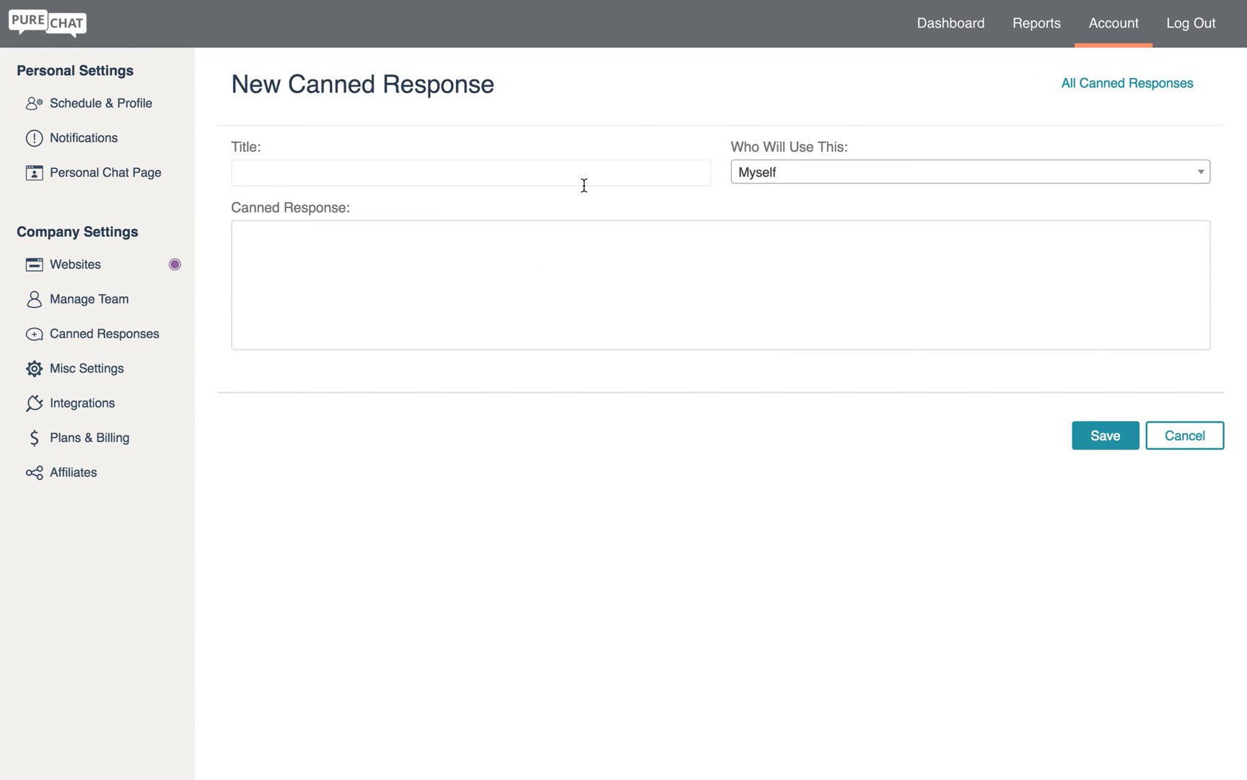
type("New")
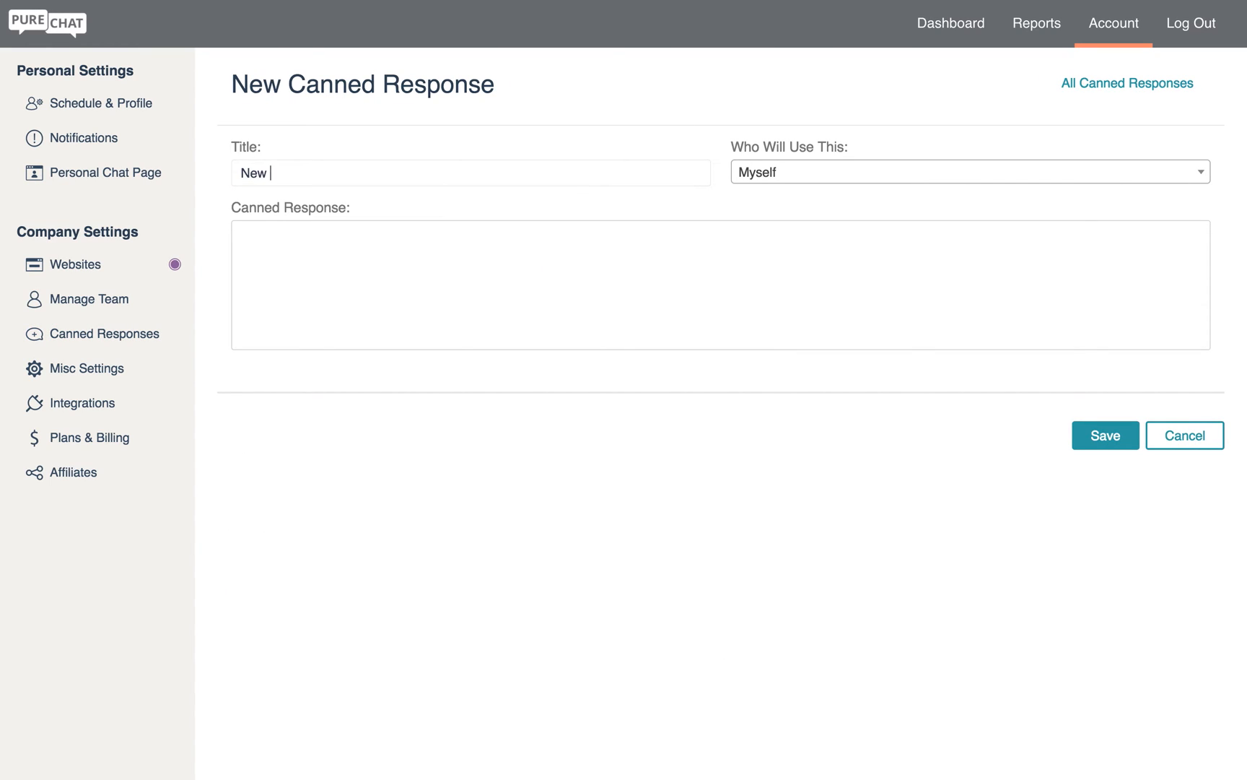
type("Response")
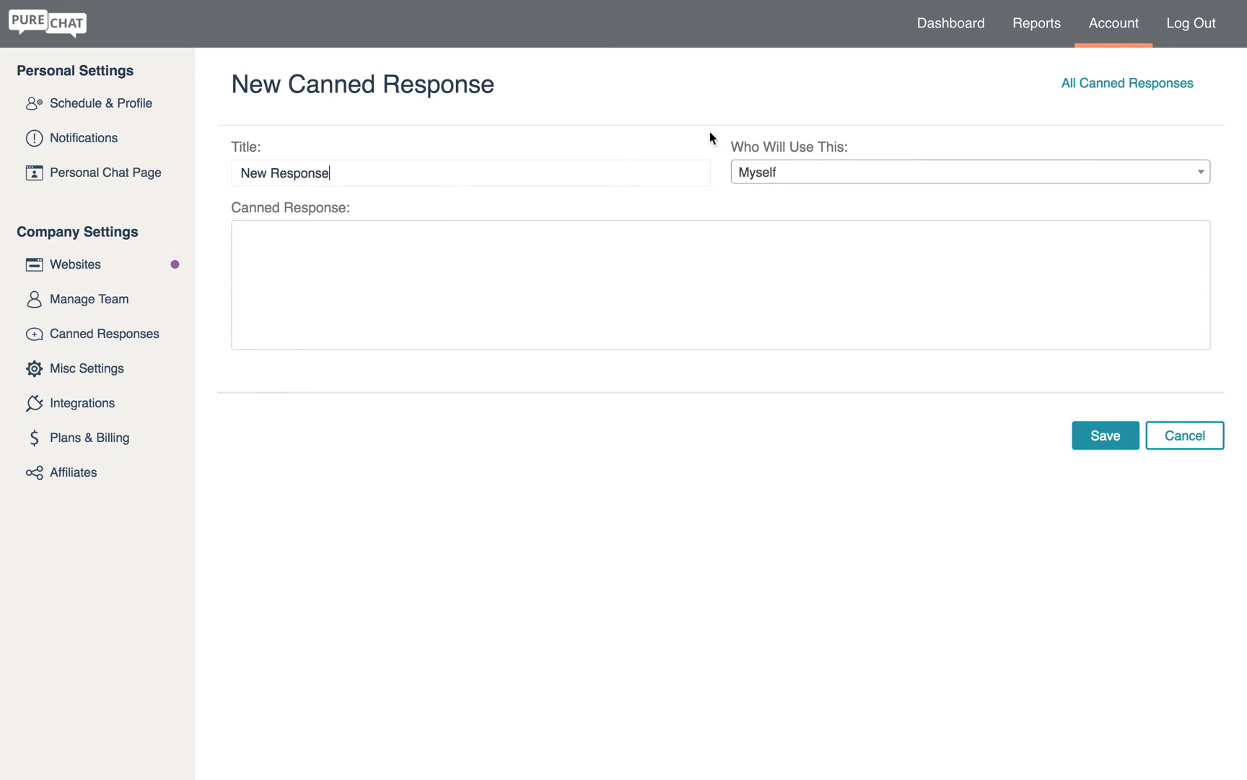
left_click(968, 172)
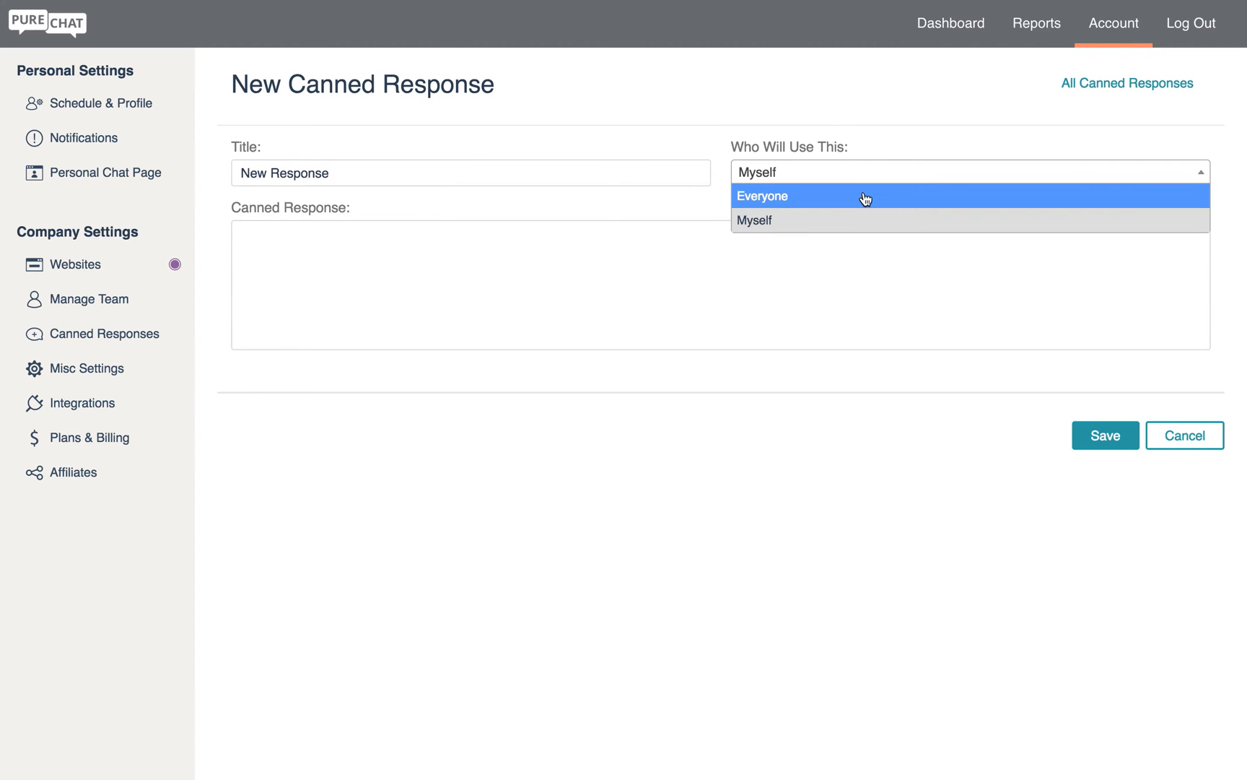
left_click(762, 197)
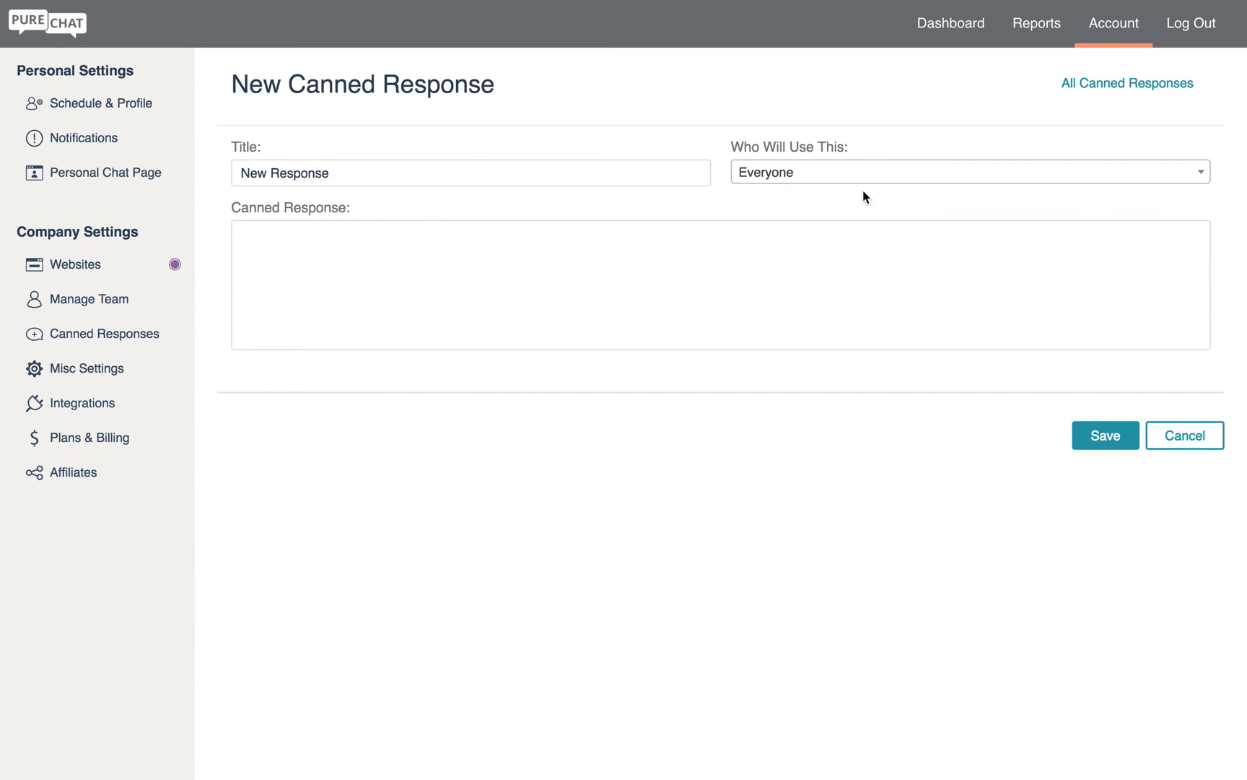
mouse_move(465, 426)
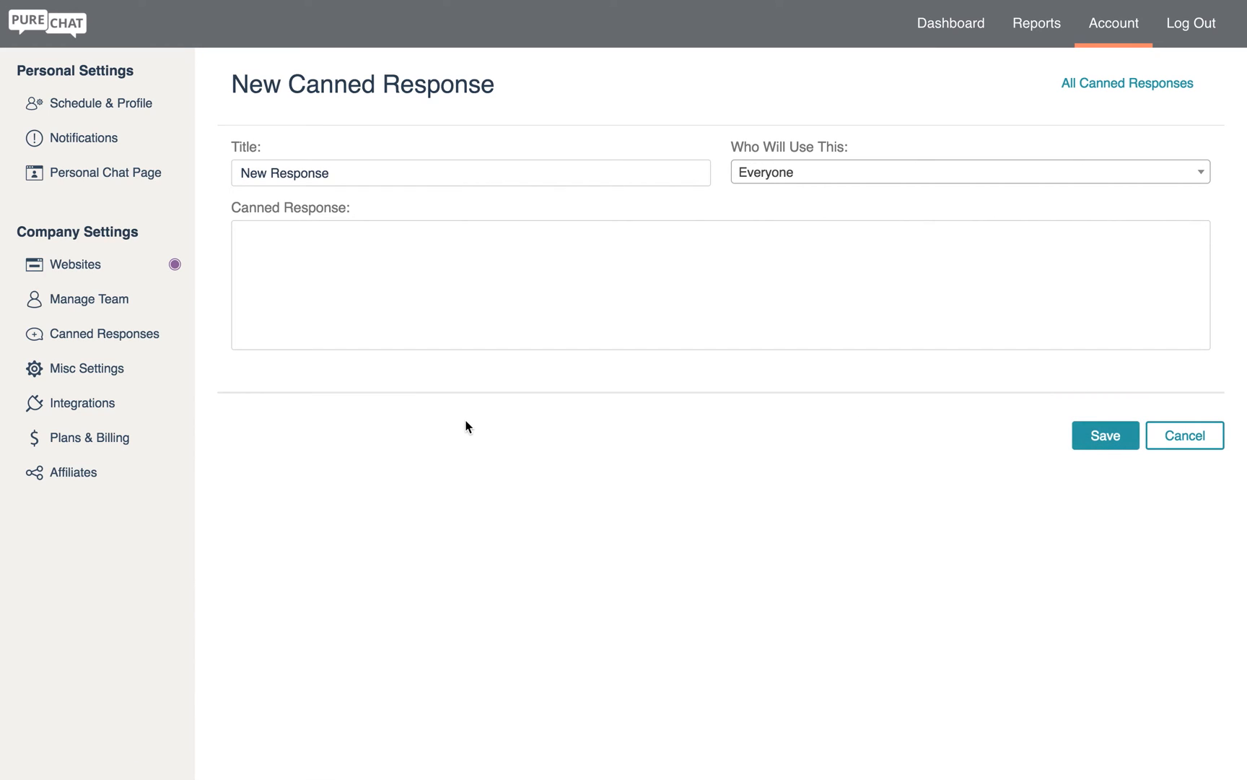
mouse_move(82, 403)
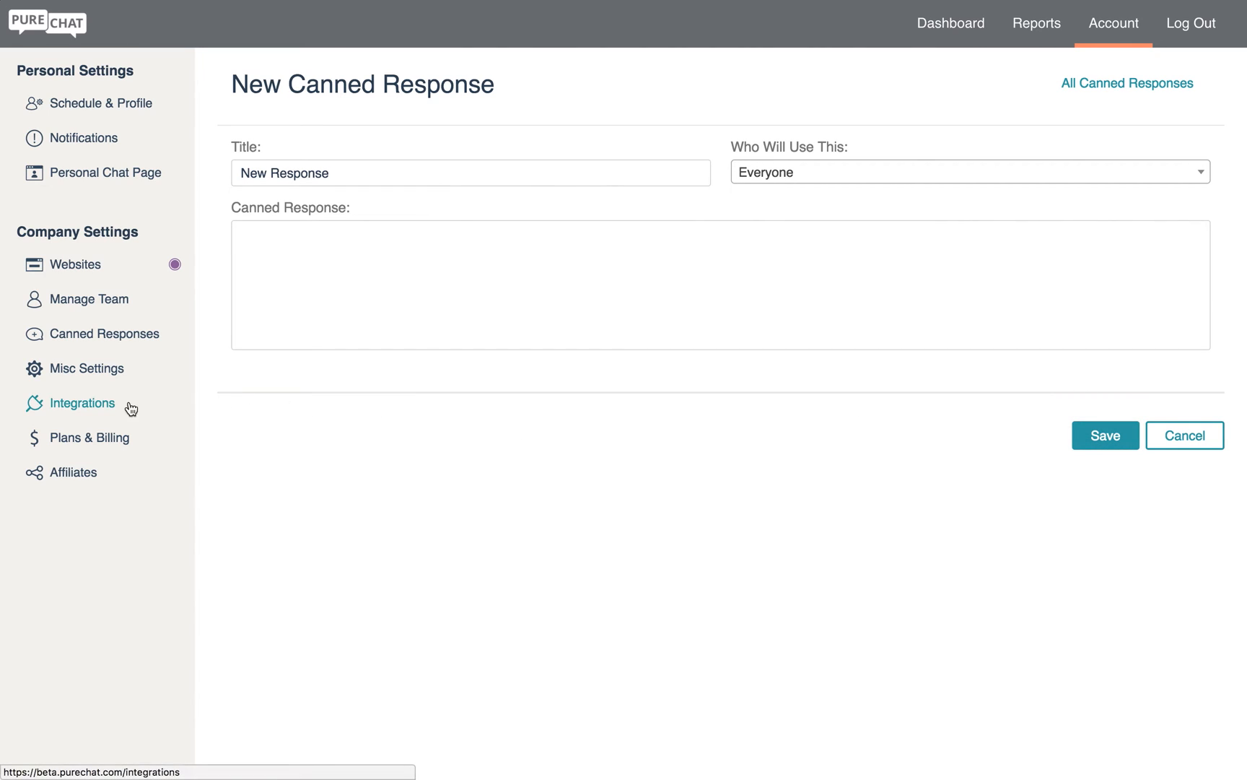
Step: View Plans & Billing, check the other membership plans via Change Plan, and return to Overview
left_click(89, 438)
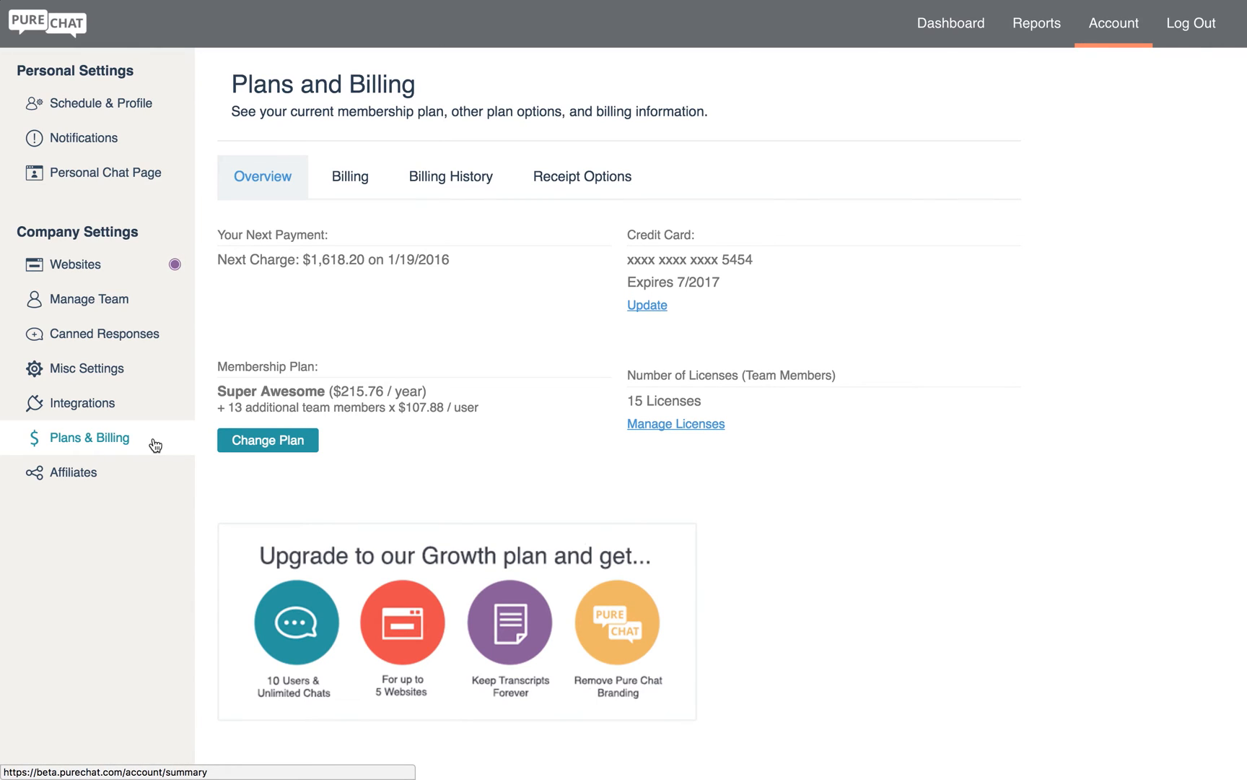
left_click(267, 440)
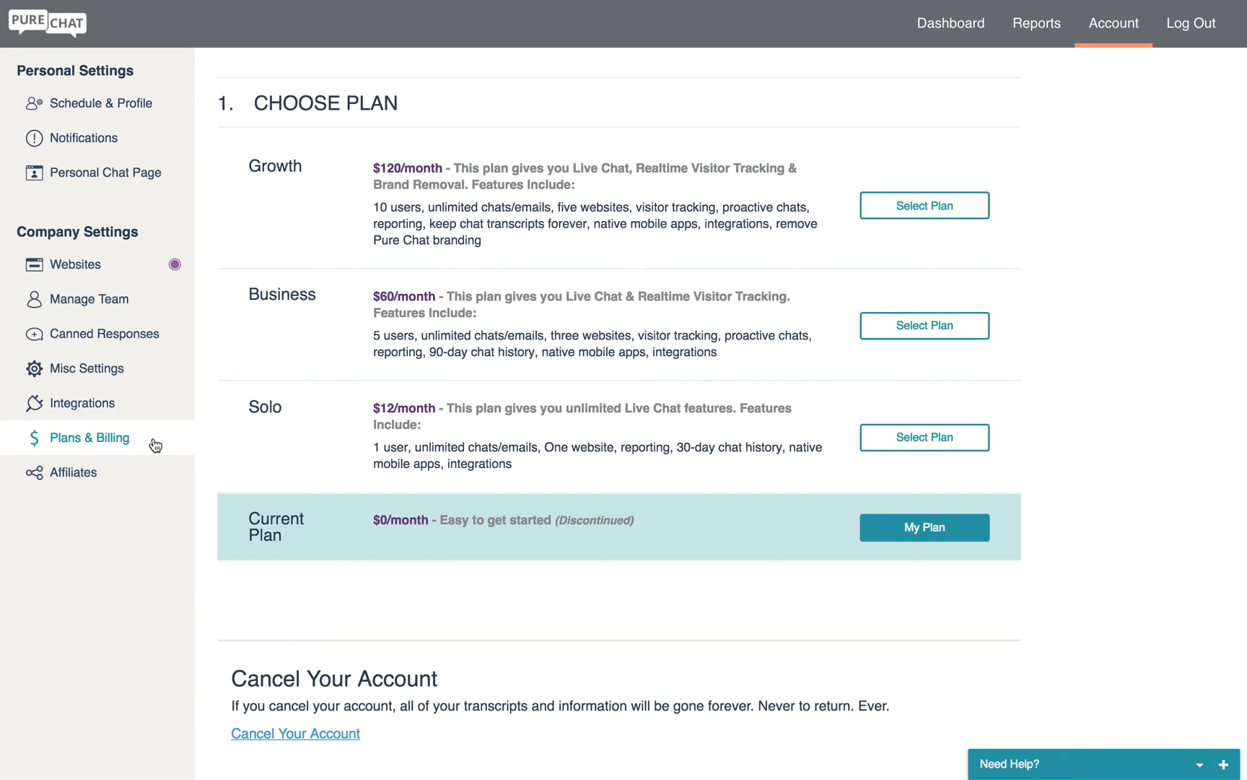
left_click(88, 437)
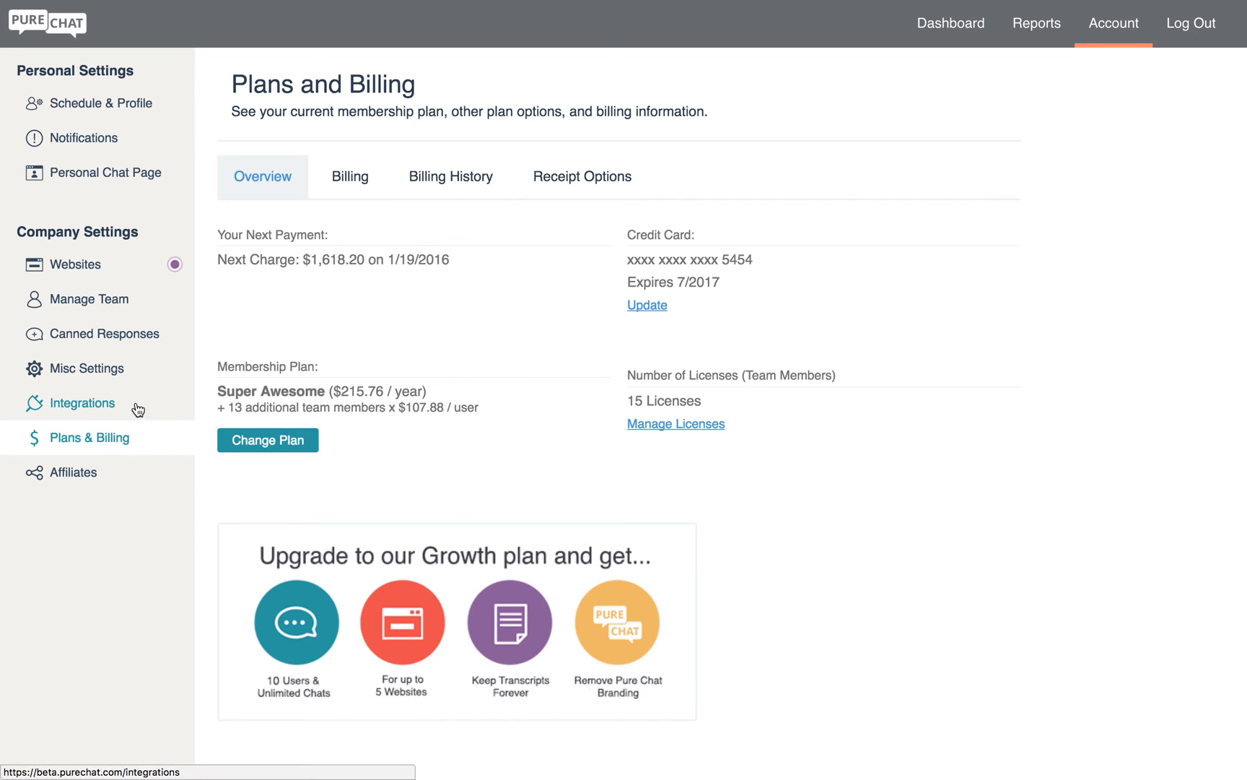
Step: Go to Integrations to see the Google Analytics connected websites
left_click(81, 403)
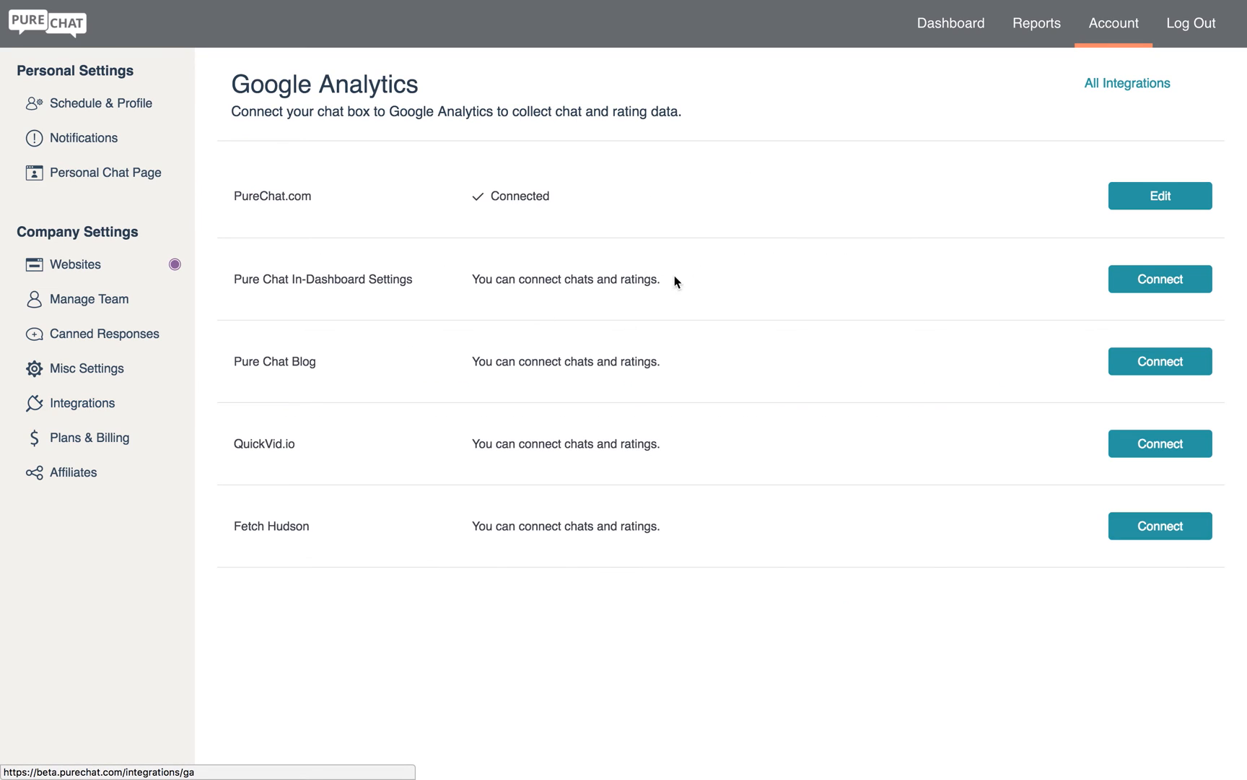
mouse_move(1160, 279)
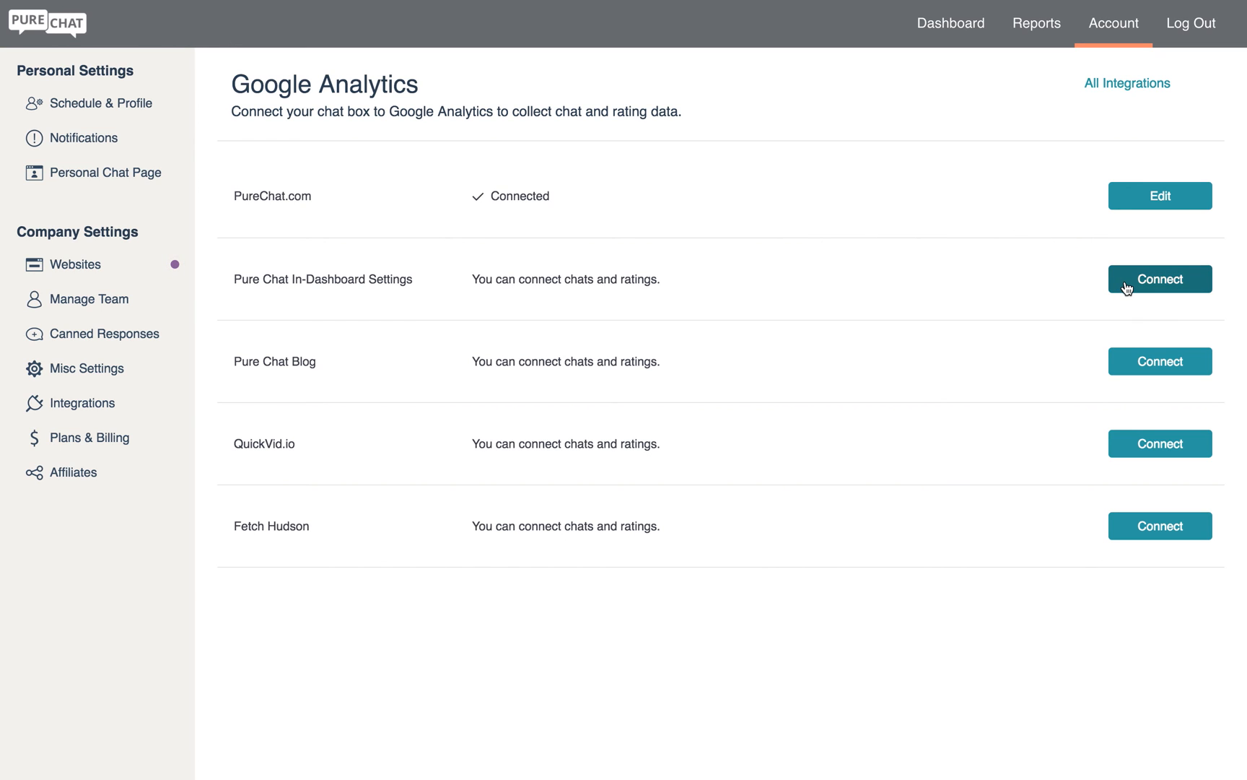